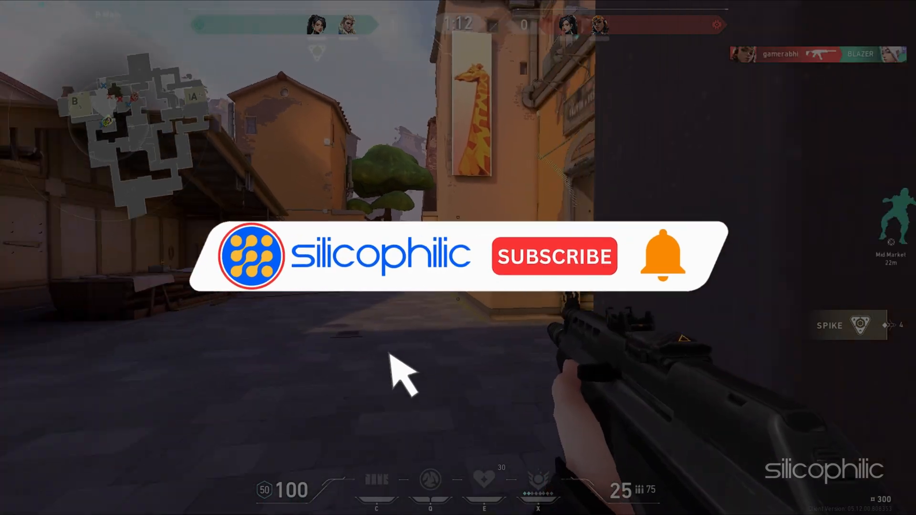
Close the Valorant gameplay clip to reveal the desktop with Riot Client shortcuts.
left_click(553, 255)
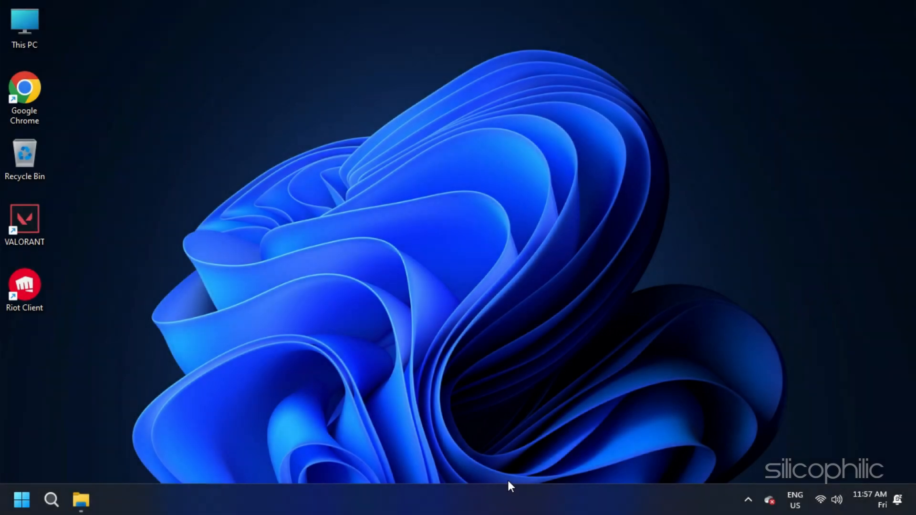
Restart into advanced startup from Settings' System > Recovery page.
key("Win+I")
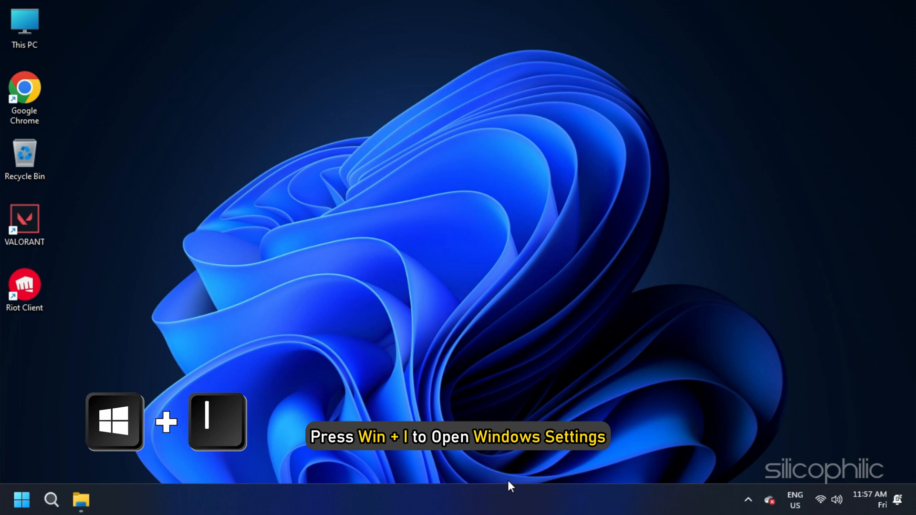
key("Win+I")
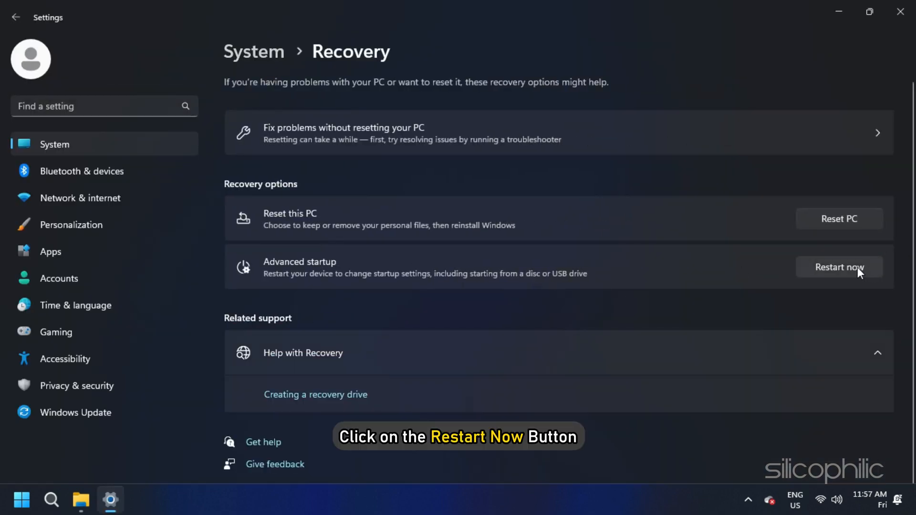
mouse_move(843, 282)
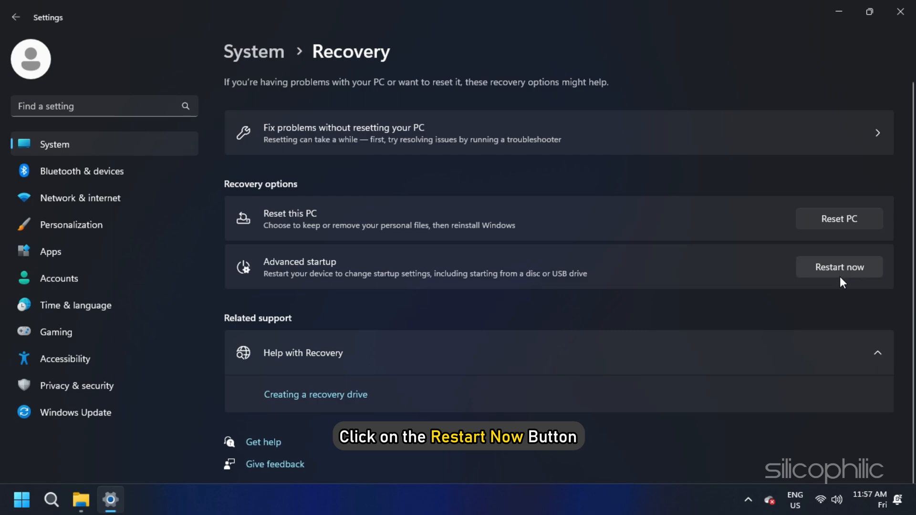
left_click(839, 267)
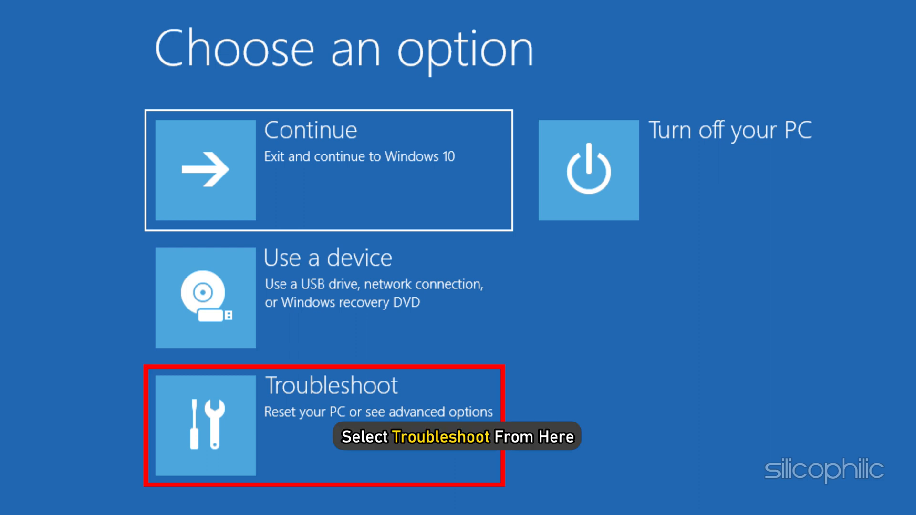
Reboot into UEFI Firmware Settings via Troubleshoot > Advanced options.
left_click(325, 424)
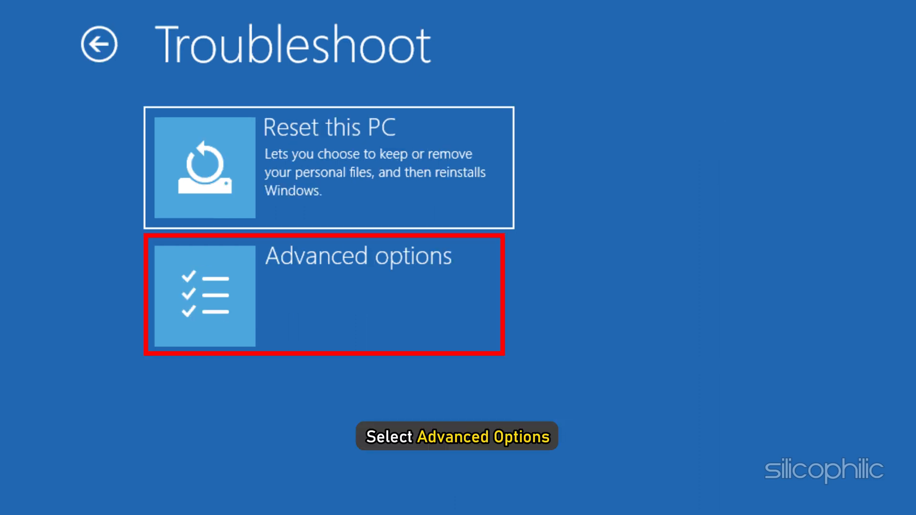
left_click(325, 295)
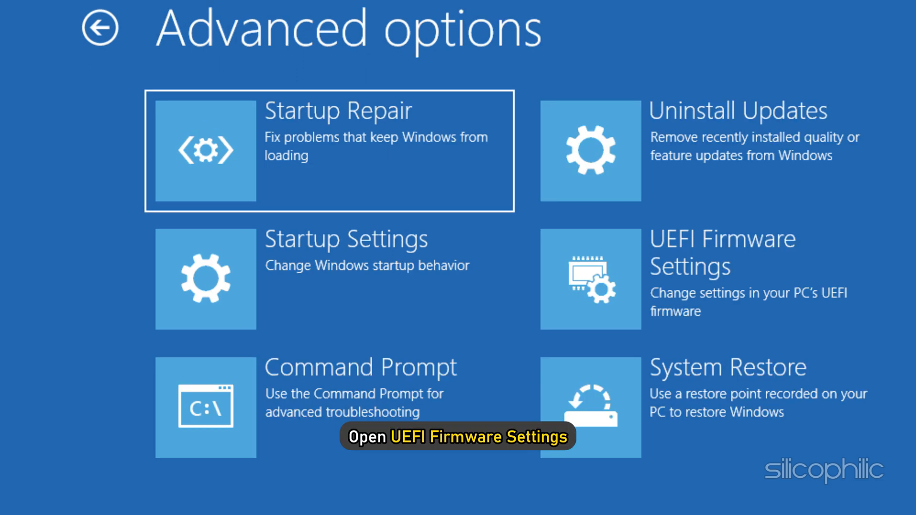
left_click(690, 279)
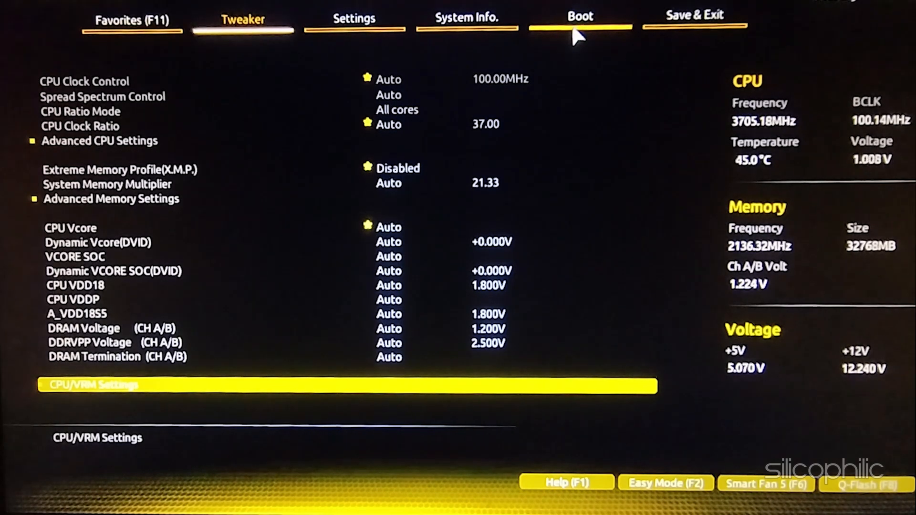
mouse_move(580, 18)
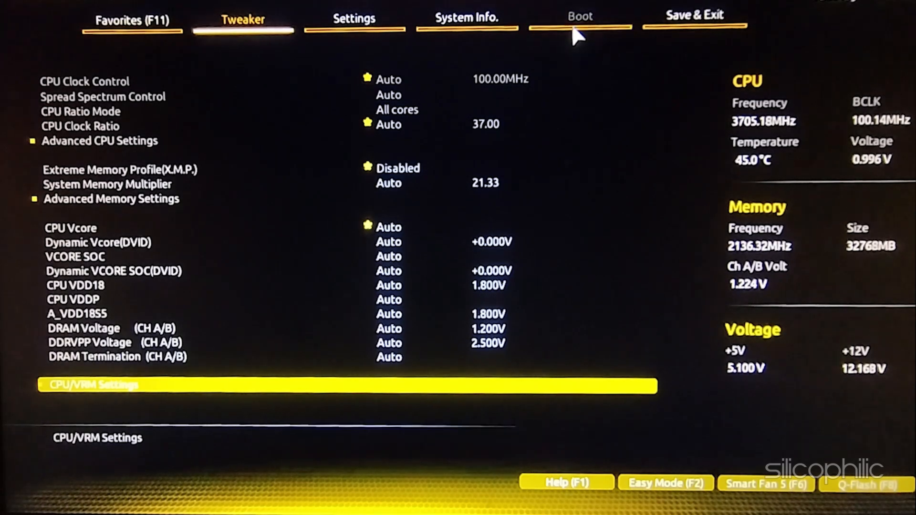
On the Boot tab, disable CSM Support, enable Secure Boot, then save and reset.
left_click(579, 16)
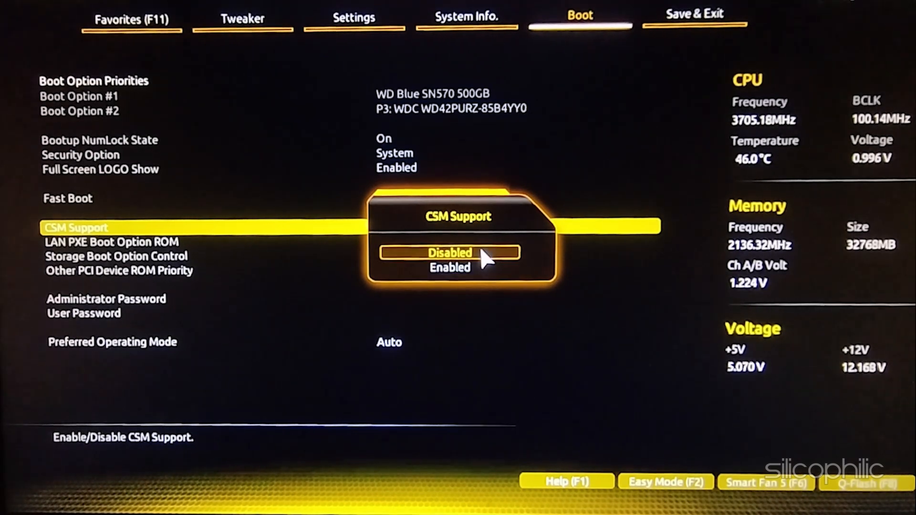
left_click(449, 253)
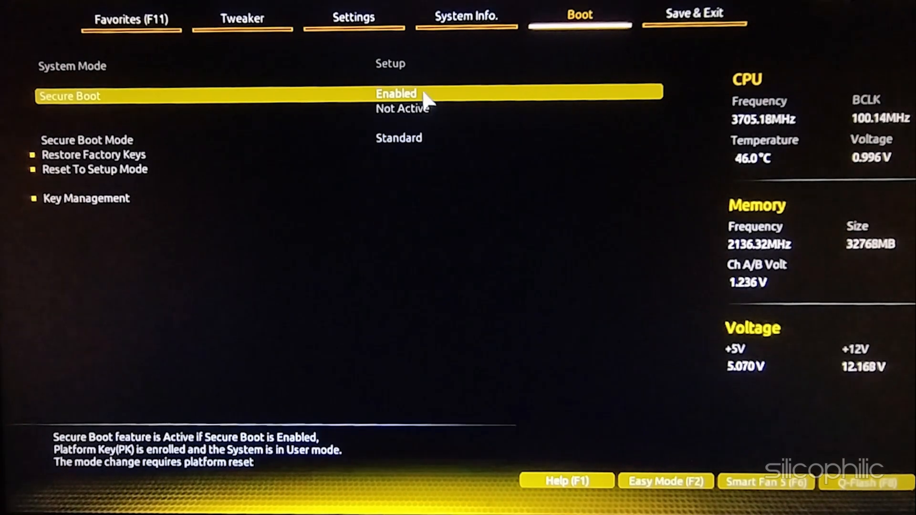
left_click(695, 15)
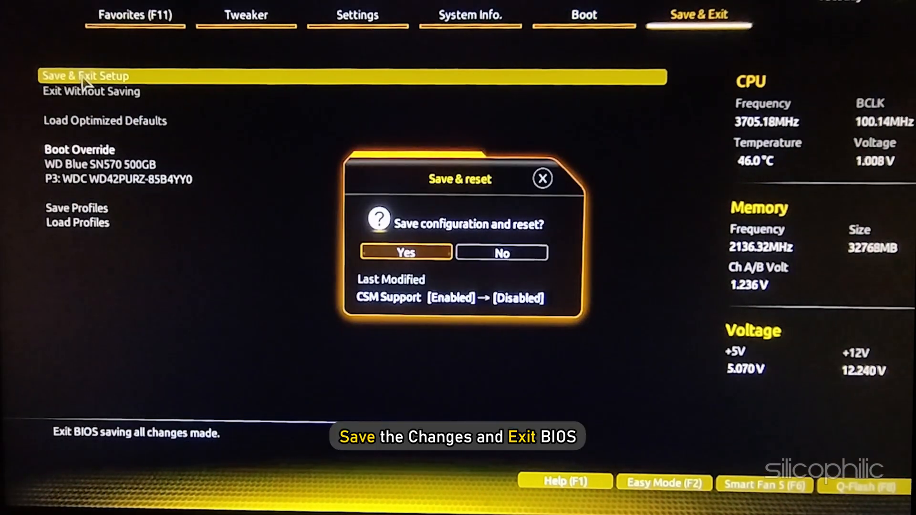
left_click(406, 253)
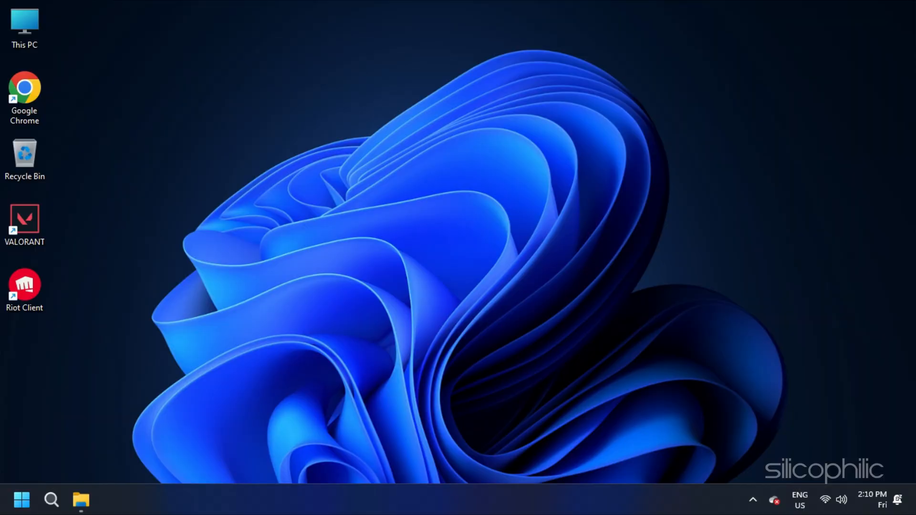
left_click(22, 500)
type("SYSTEM")
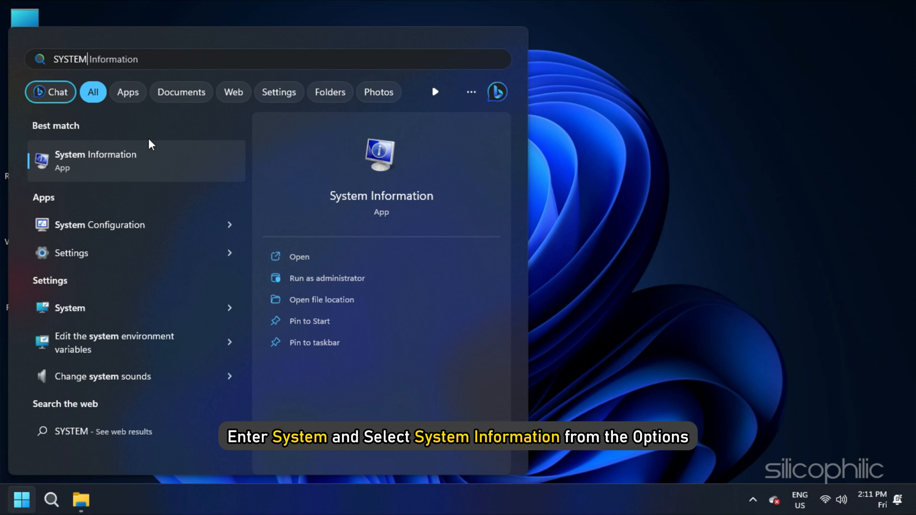
left_click(96, 161)
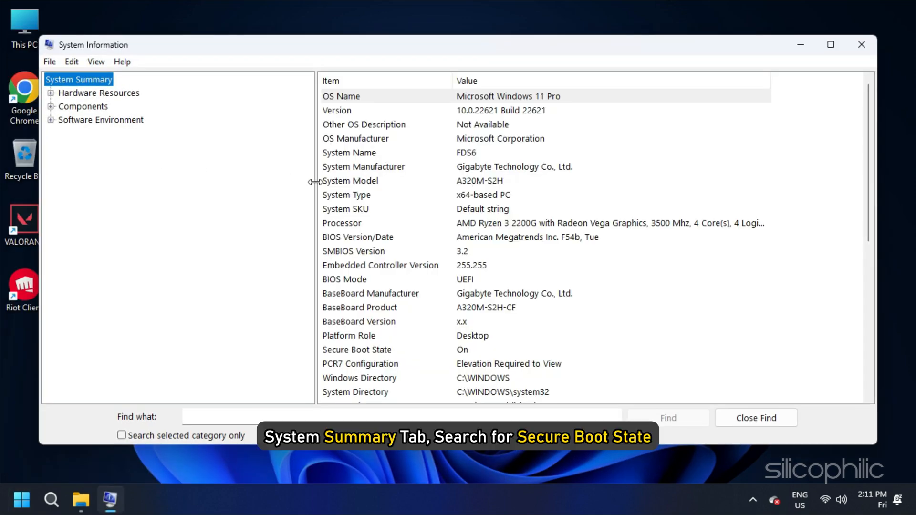
scroll("down", 3)
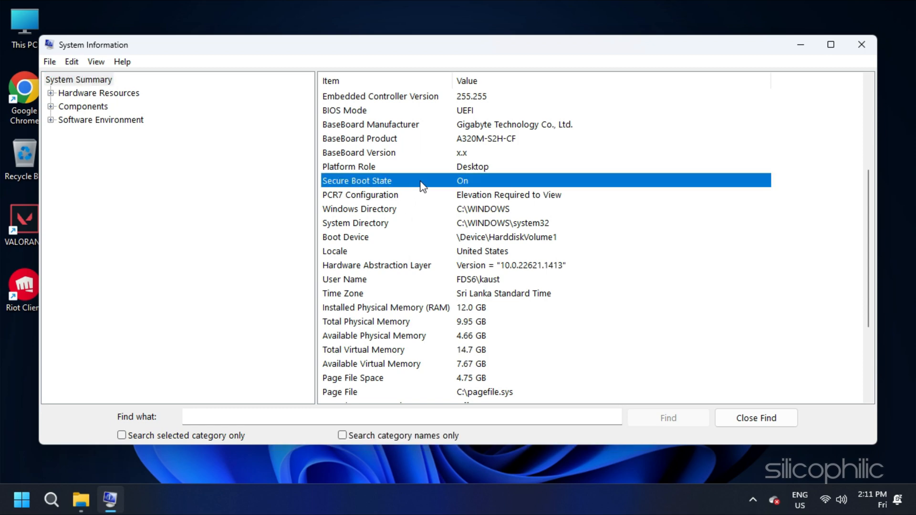
mouse_move(564, 178)
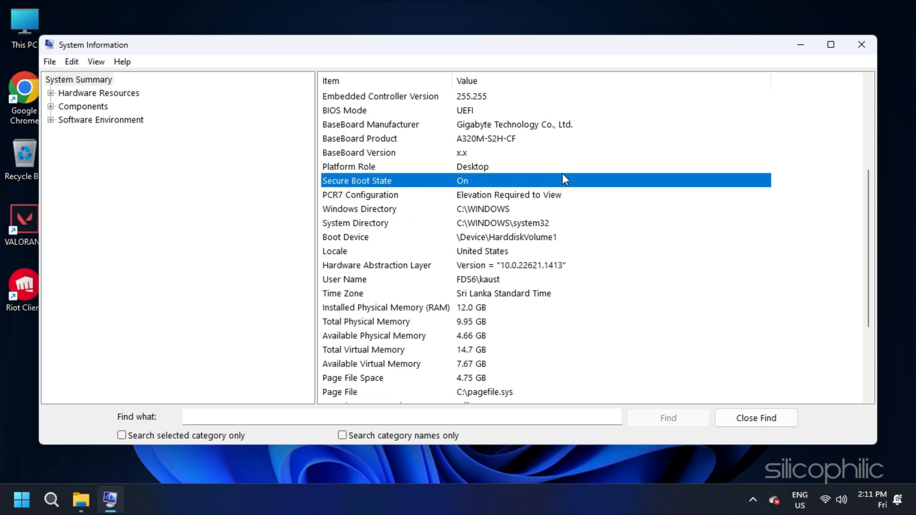
mouse_move(750, 81)
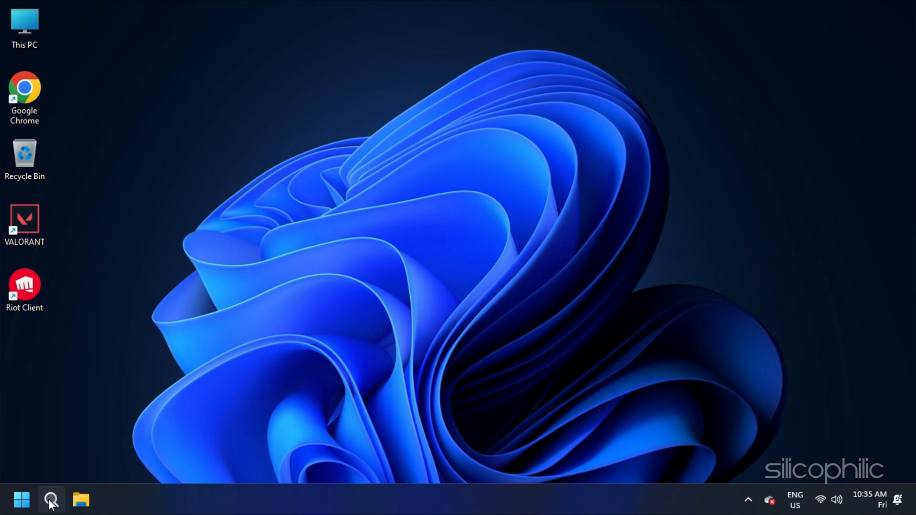
Run 'bcdedit /set hypervisorlaunchtype off' in an elevated Command Prompt, then close it.
left_click(50, 500)
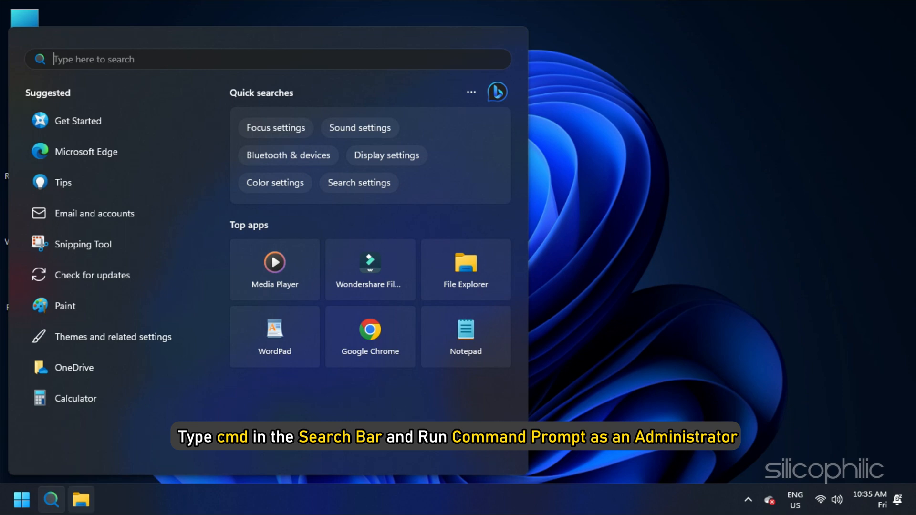
type("cmd")
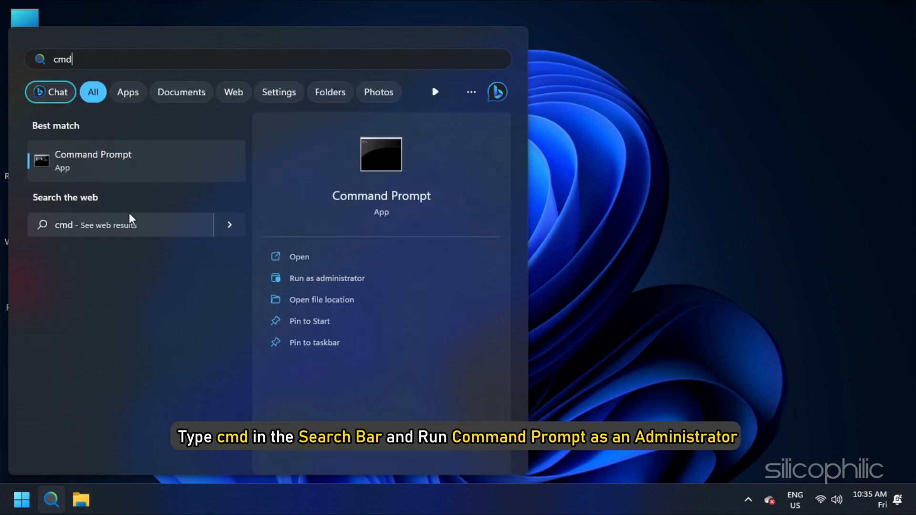
left_click(328, 278)
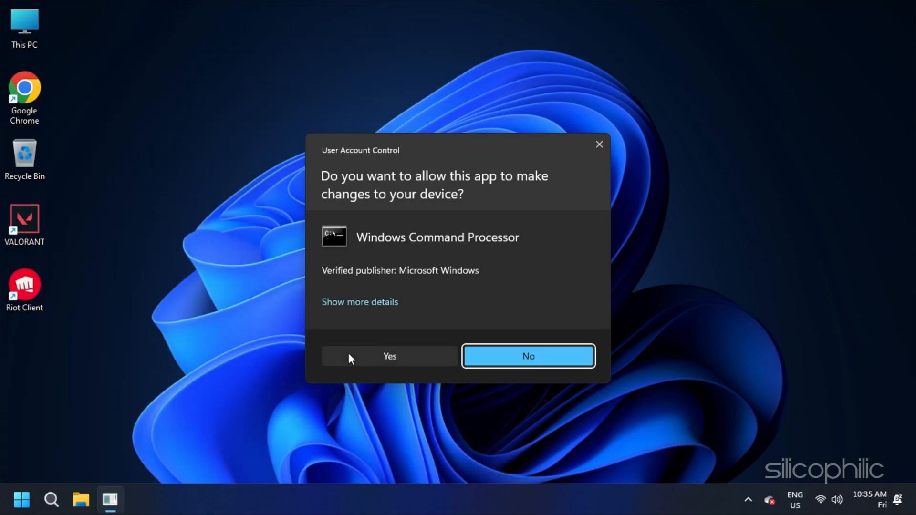
left_click(390, 357)
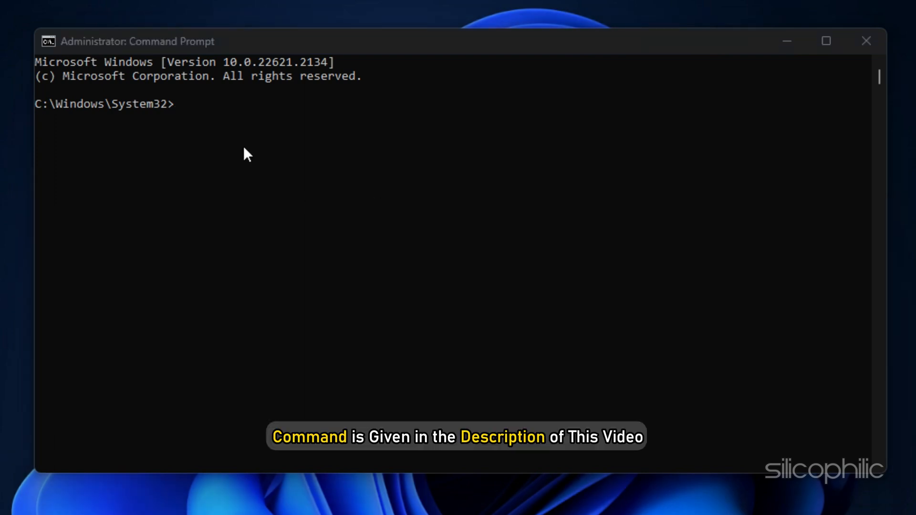
type("bcdedit /set hypervisorlaunchtype off")
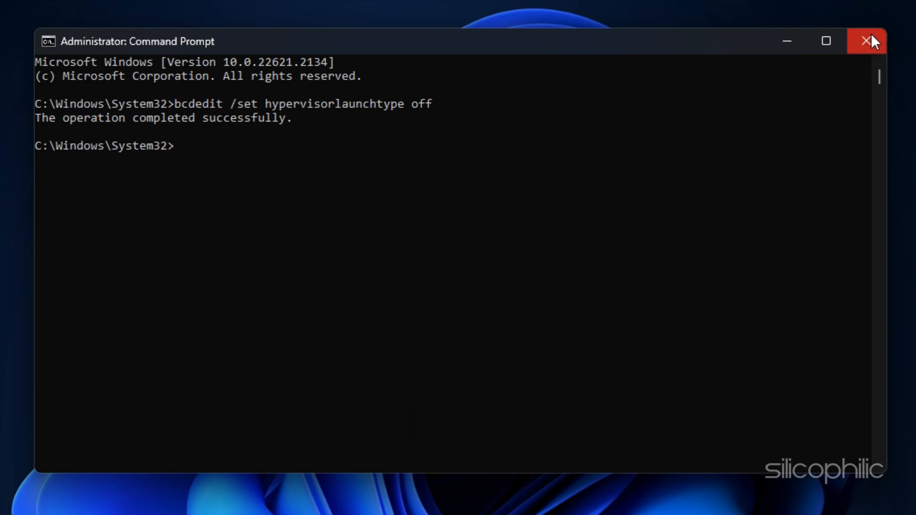
left_click(866, 41)
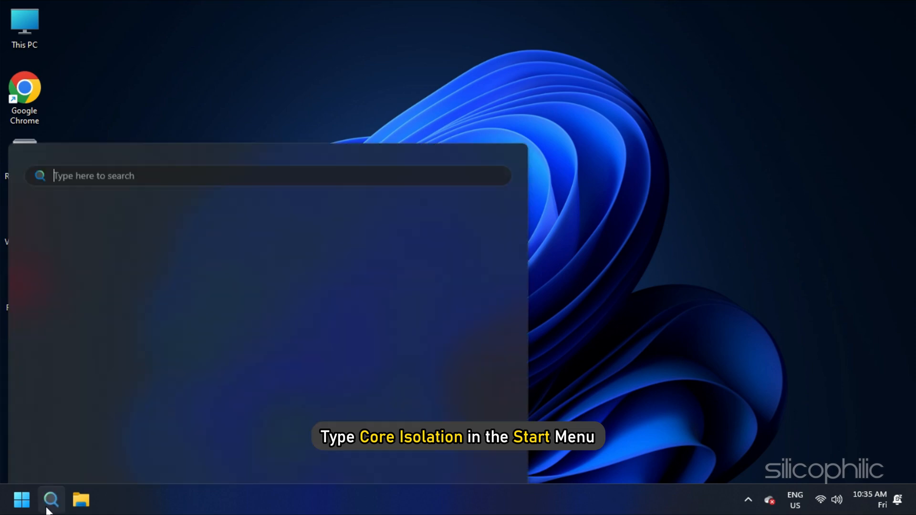
Find Core isolation through Start search and turn Memory integrity off.
type("core isolation")
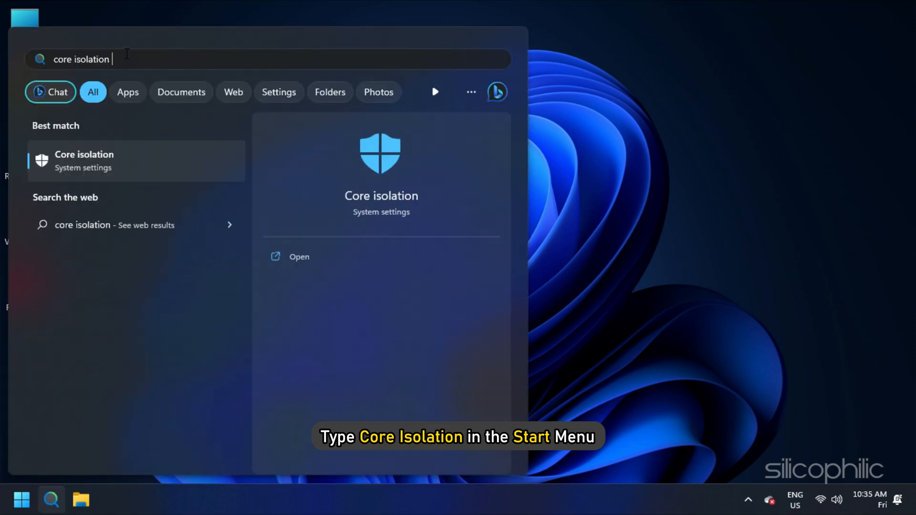
left_click(84, 161)
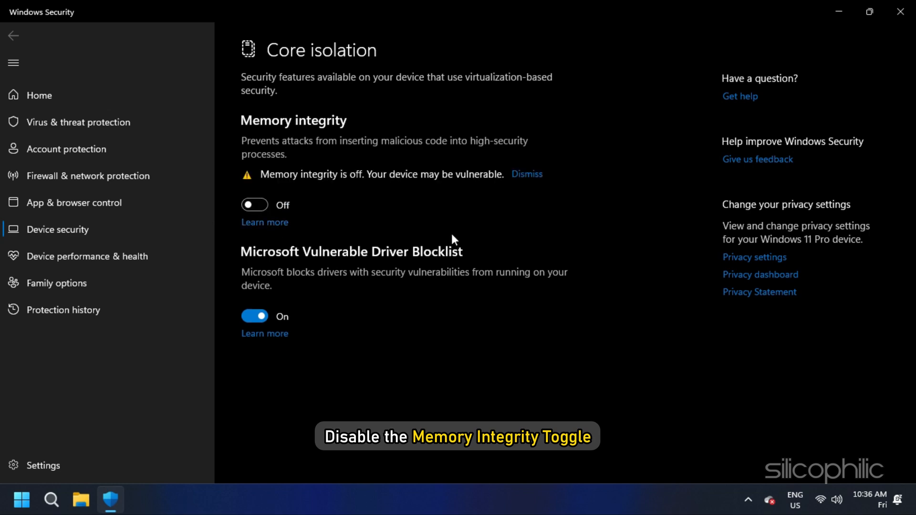
left_click(901, 11)
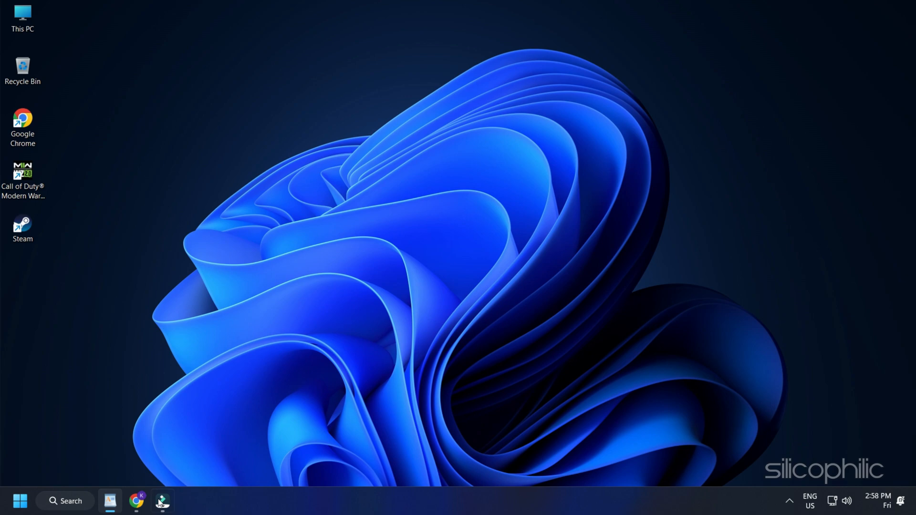
Run Check for updates on Settings' Windows Update page.
left_click(20, 501)
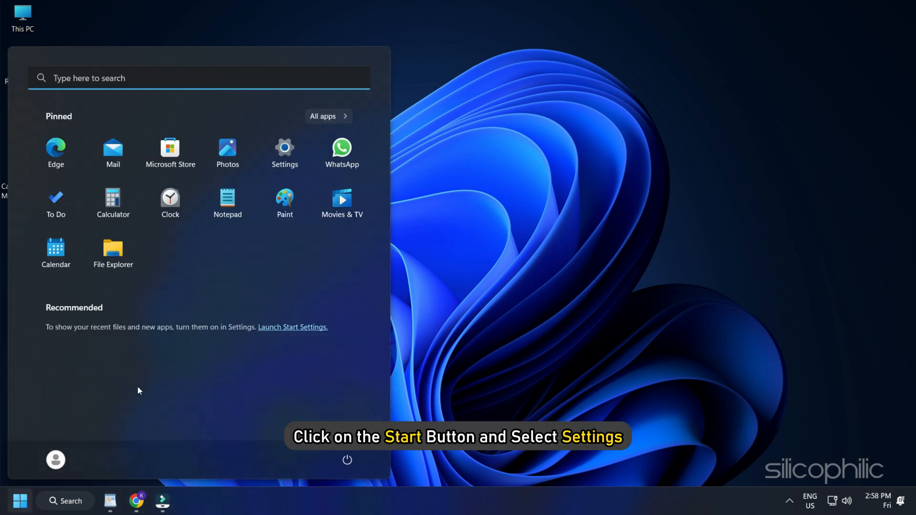
left_click(285, 148)
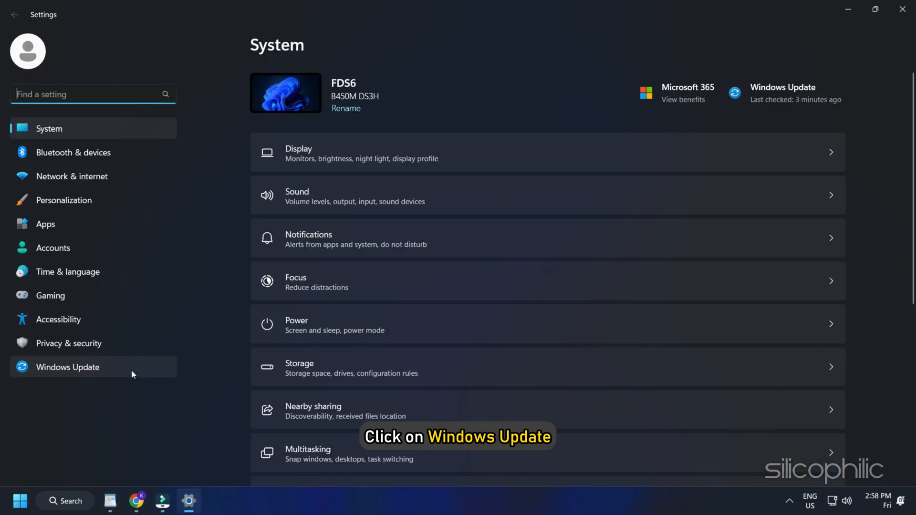
left_click(68, 367)
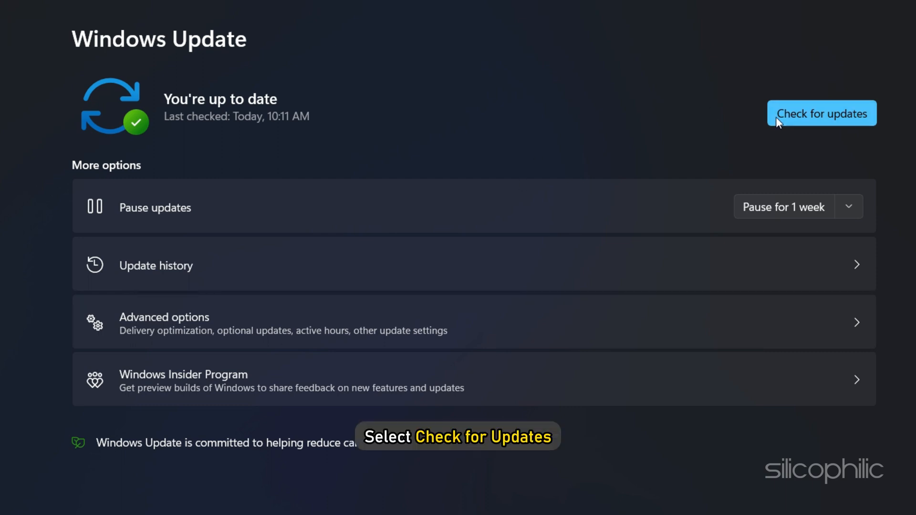
left_click(821, 112)
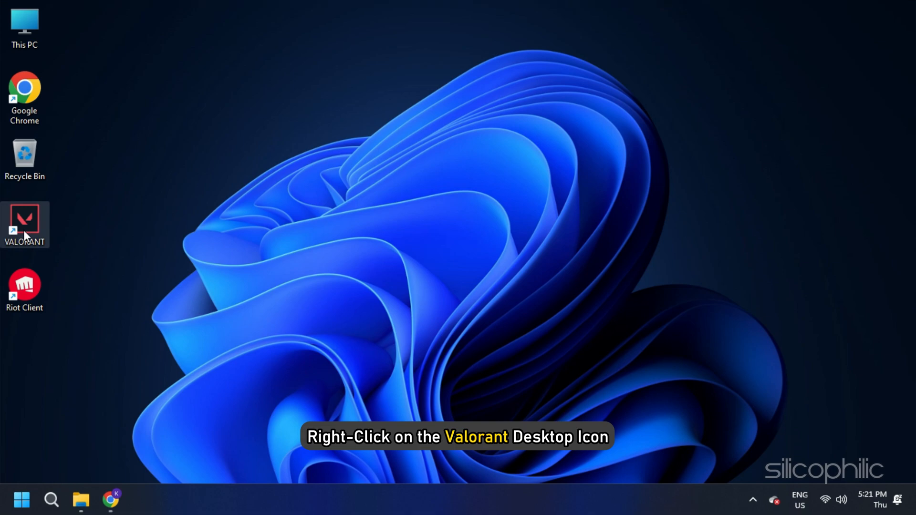
Tick Run this program in compatibility mode in the VALORANT shortcut's Compatibility properties.
right_click(24, 224)
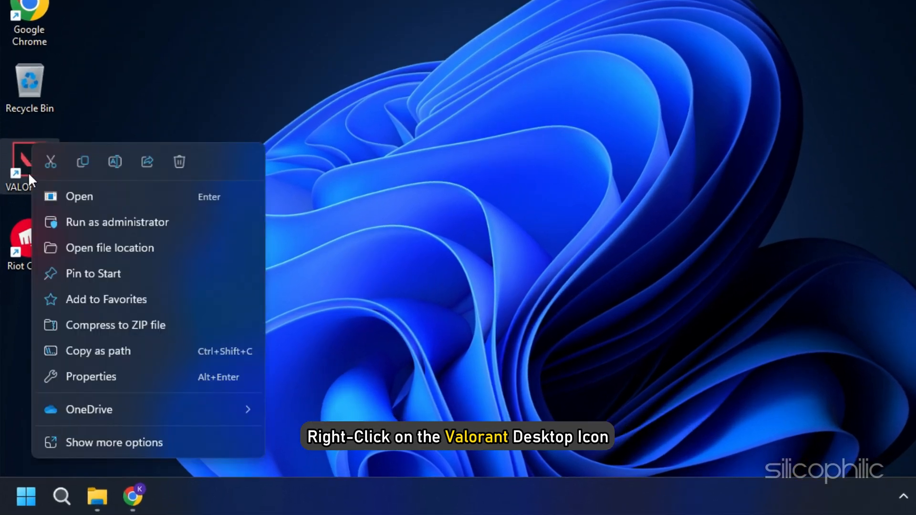
left_click(91, 377)
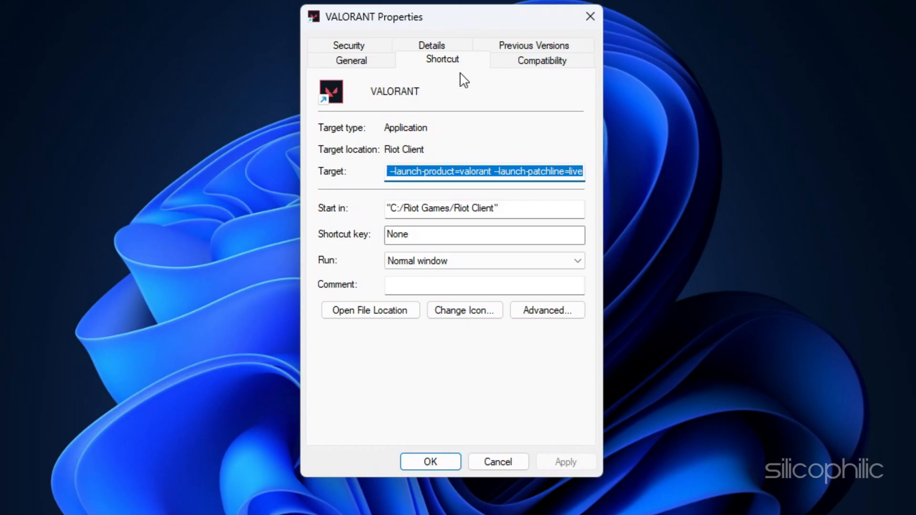
left_click(541, 60)
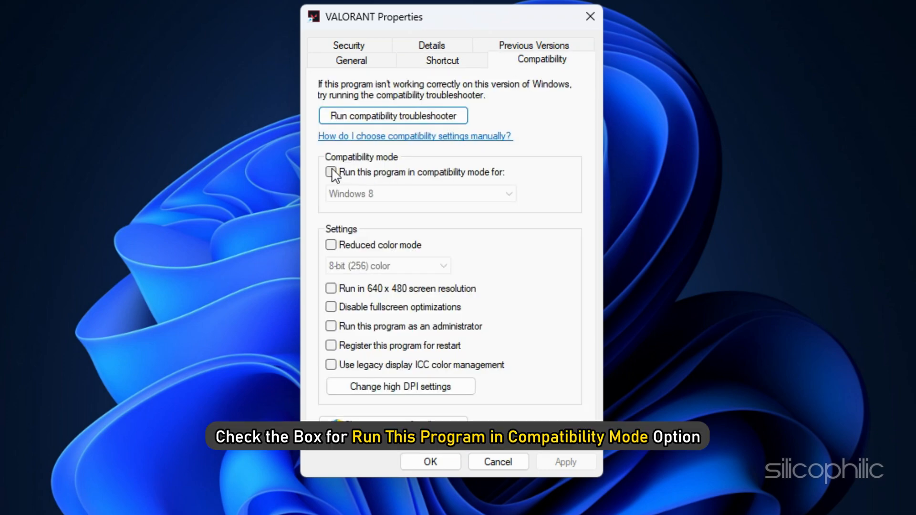
left_click(331, 172)
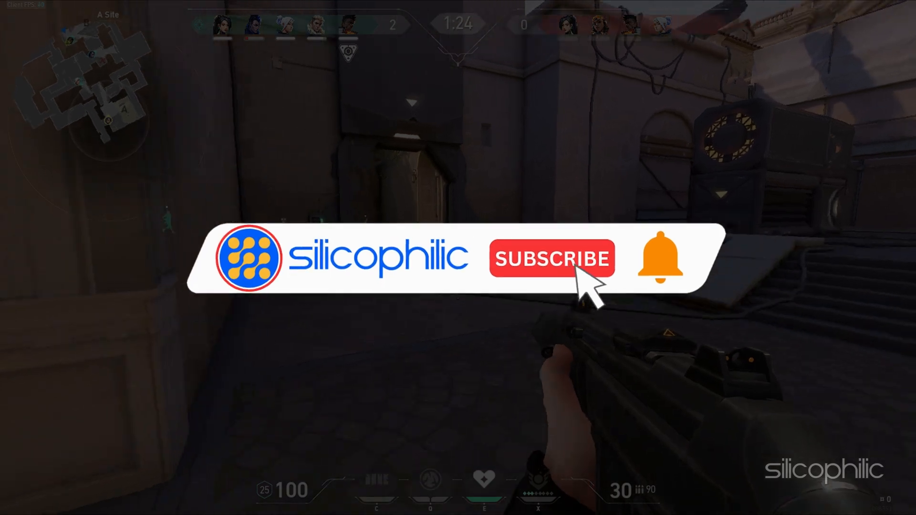
left_click(551, 258)
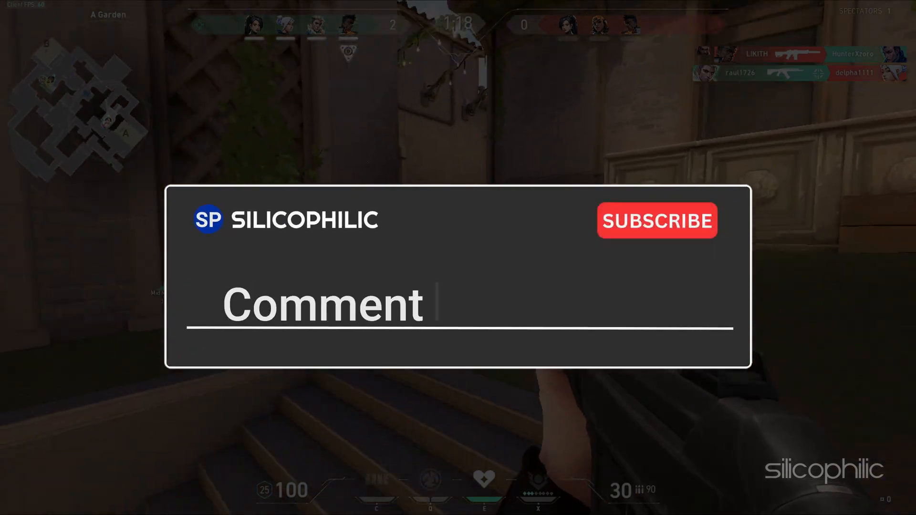
type("Down Below")
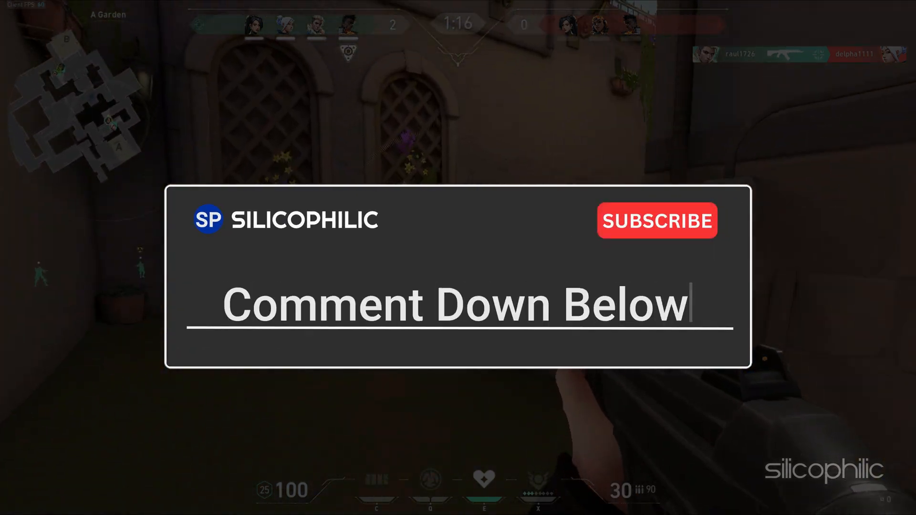